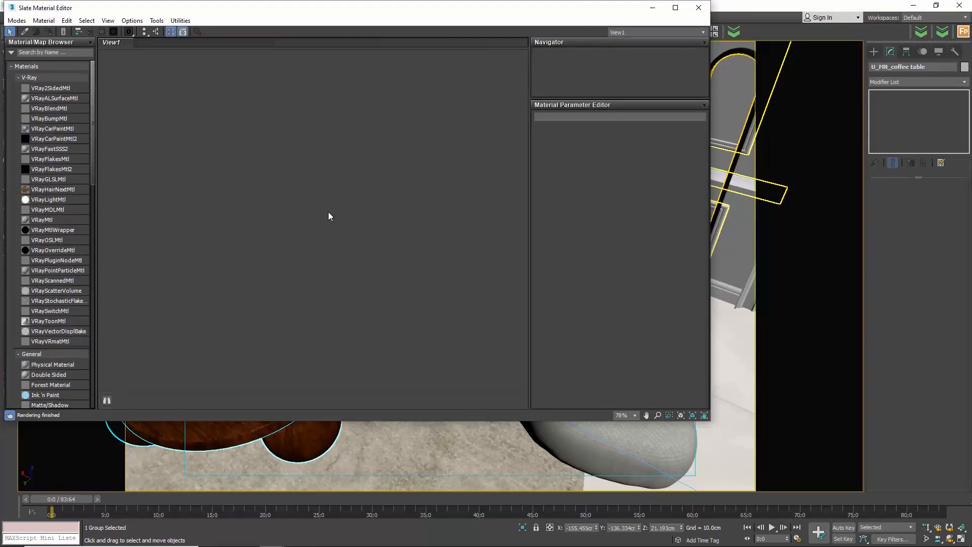
Create a new VRayMtl in the Slate view and name it 'light beige'
right_click(330, 215)
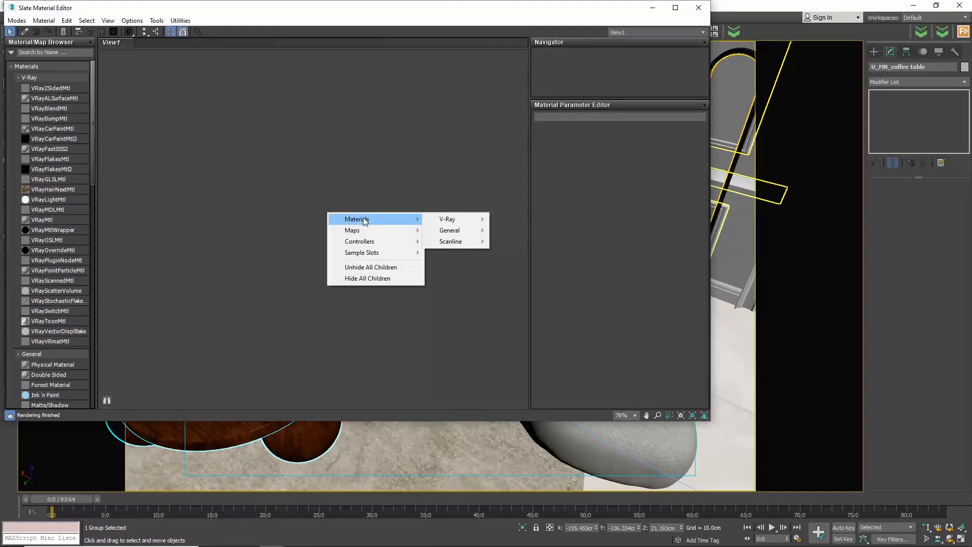
mouse_move(447, 218)
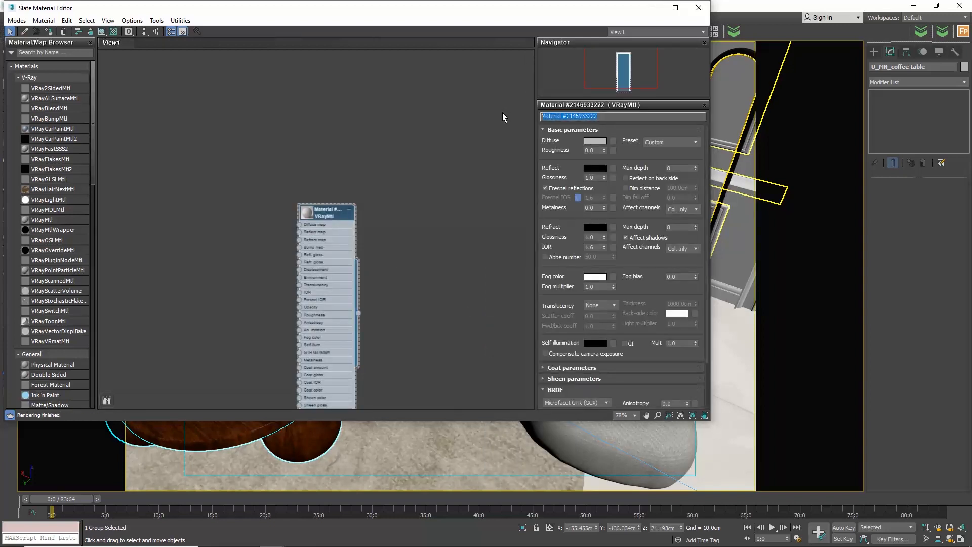
text(light beige)
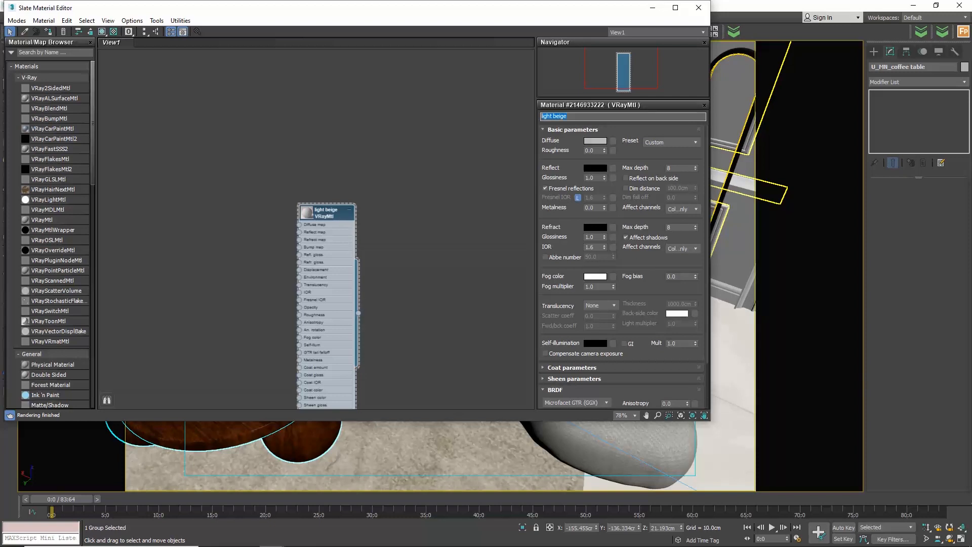
Add a VRayBitmap node and wire it into light beige's Diffuse map
right_click(221, 259)
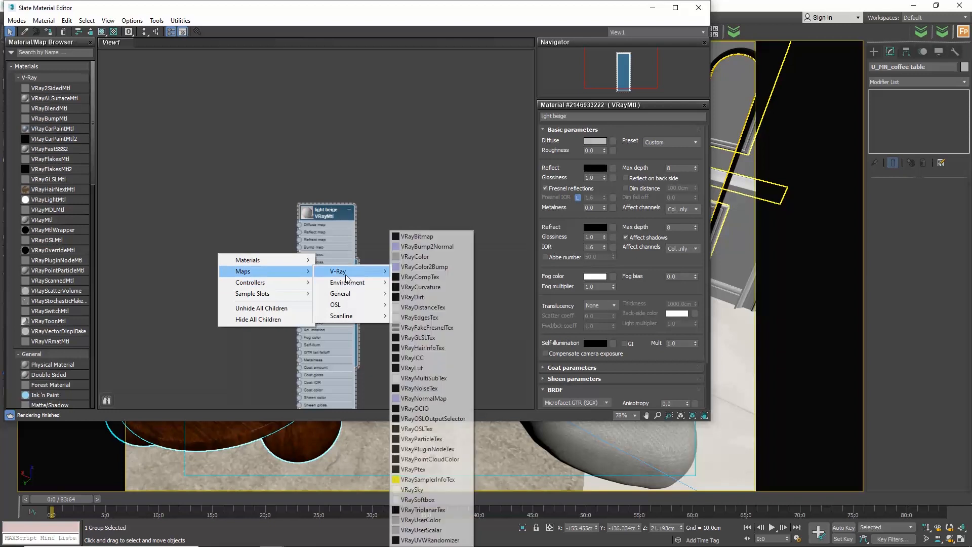
click(419, 237)
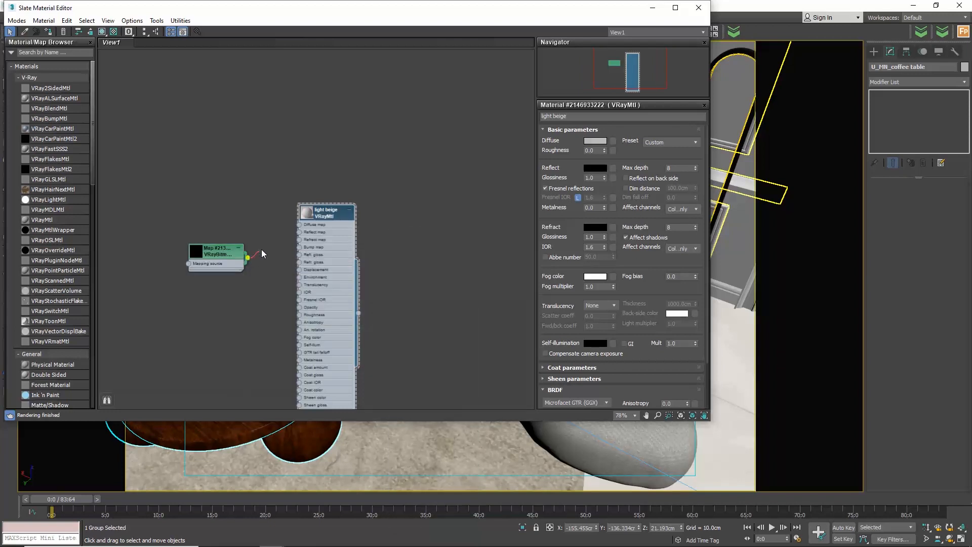
drag(238, 254, 298, 224)
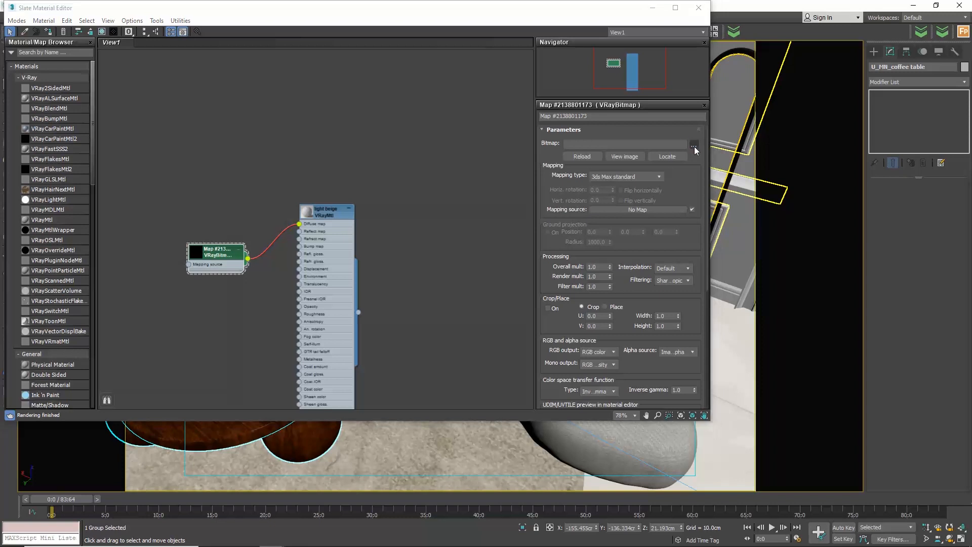
Load Fabric_Dif as the diffuse bitmap image, then select Fabric_Bump for the bump bitmap
click(694, 147)
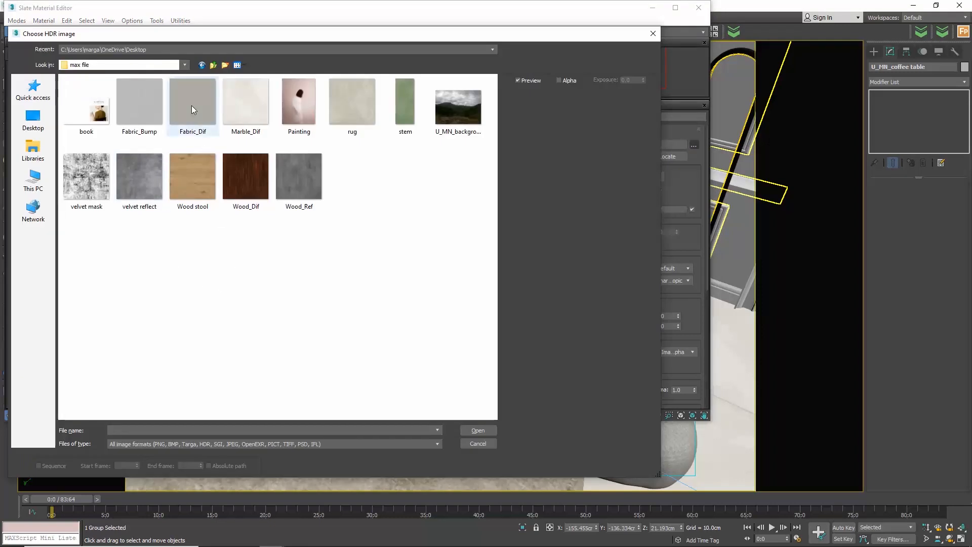
click(192, 102)
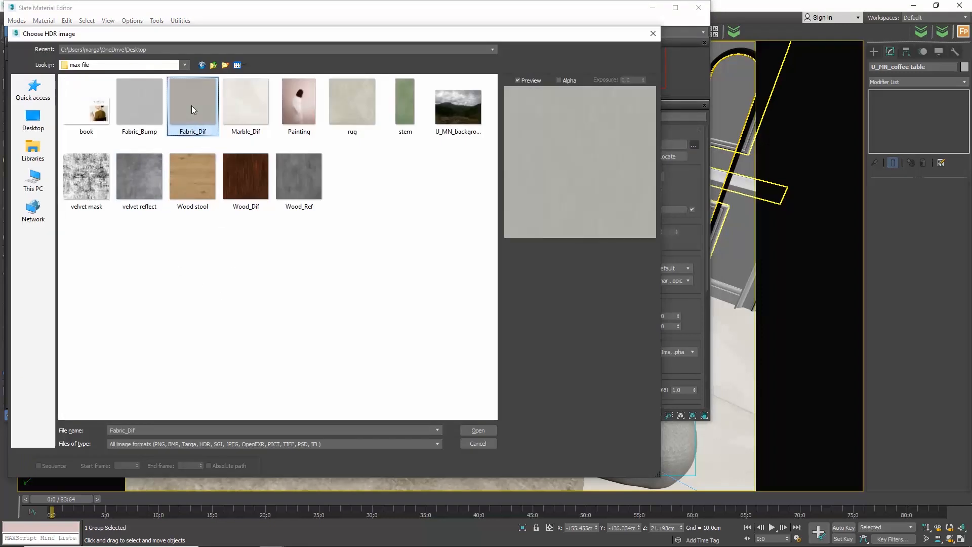
mouse_move(192, 102)
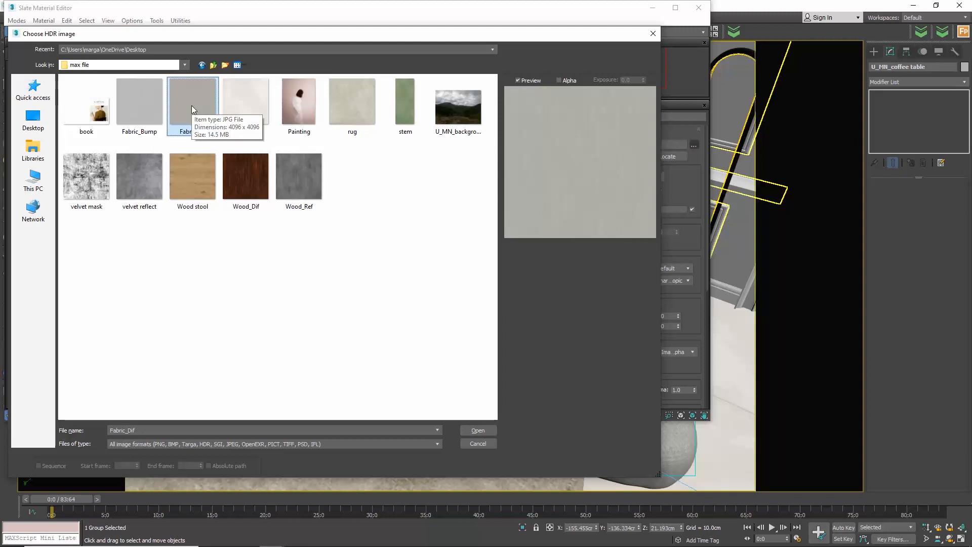
click(476, 430)
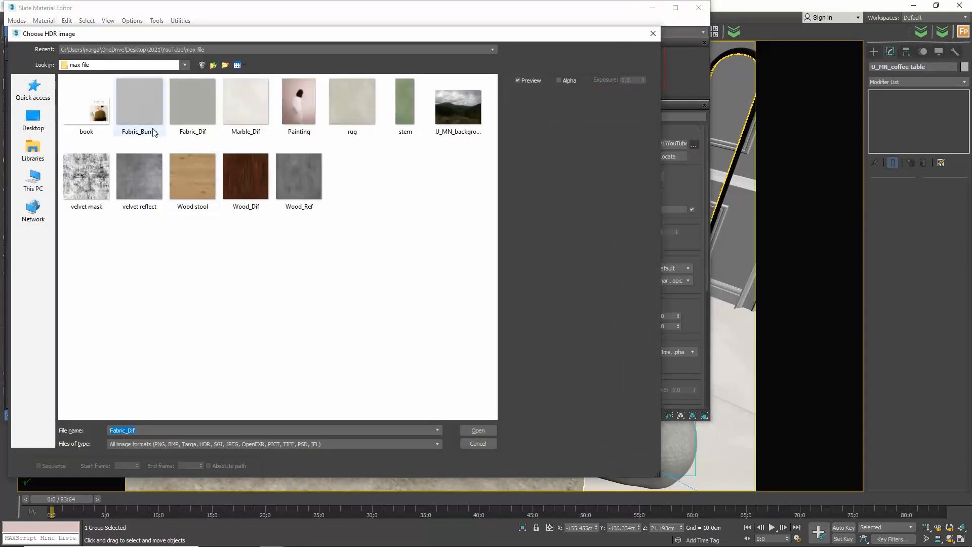
click(138, 101)
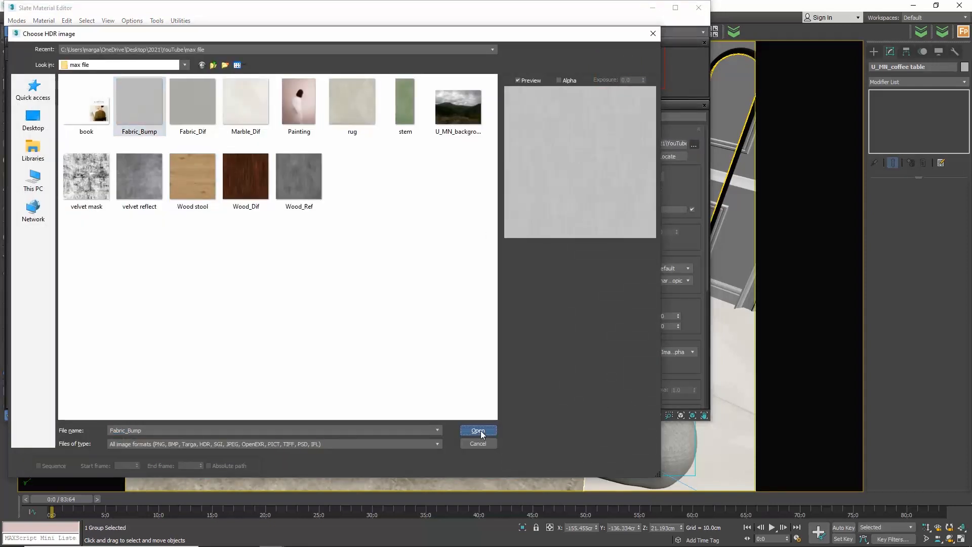
Load Fabric_Bump as the bump image and start a production render
click(478, 431)
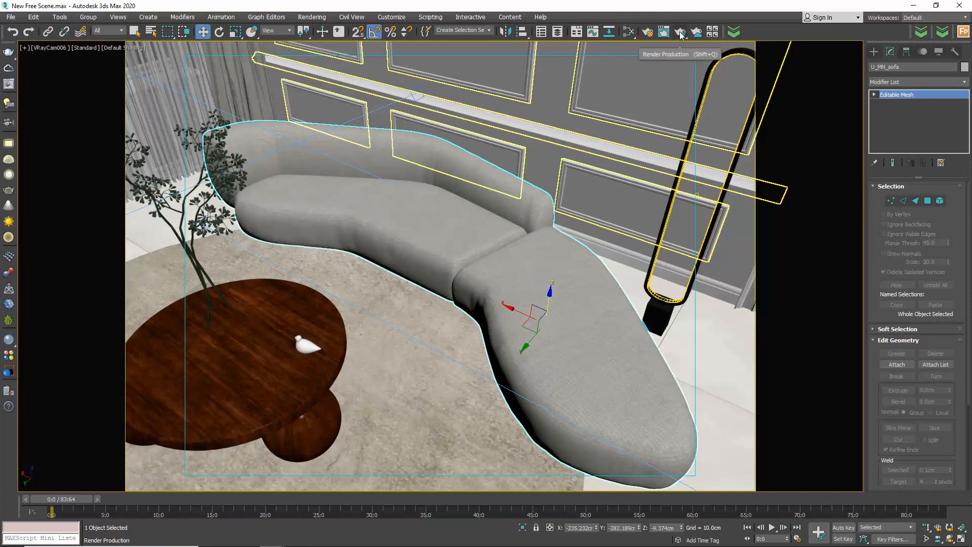
click(679, 31)
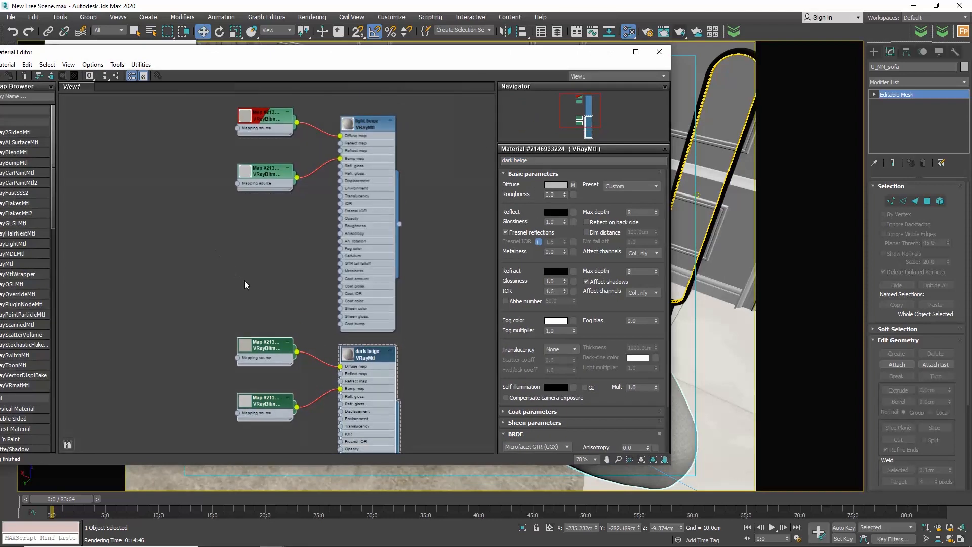
Insert a Color Correction map between dark beige's diffuse bitmap and its Diffuse input
right_click(245, 284)
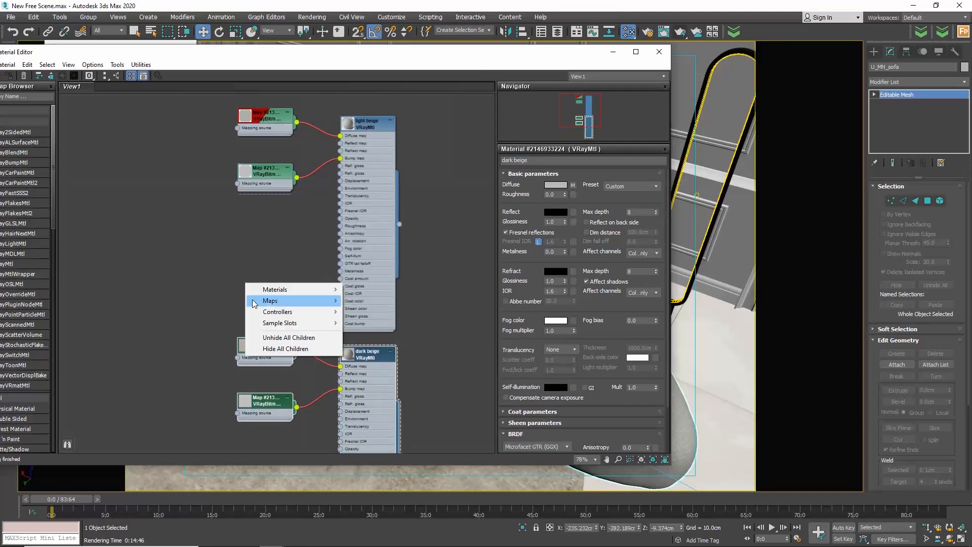
click(369, 323)
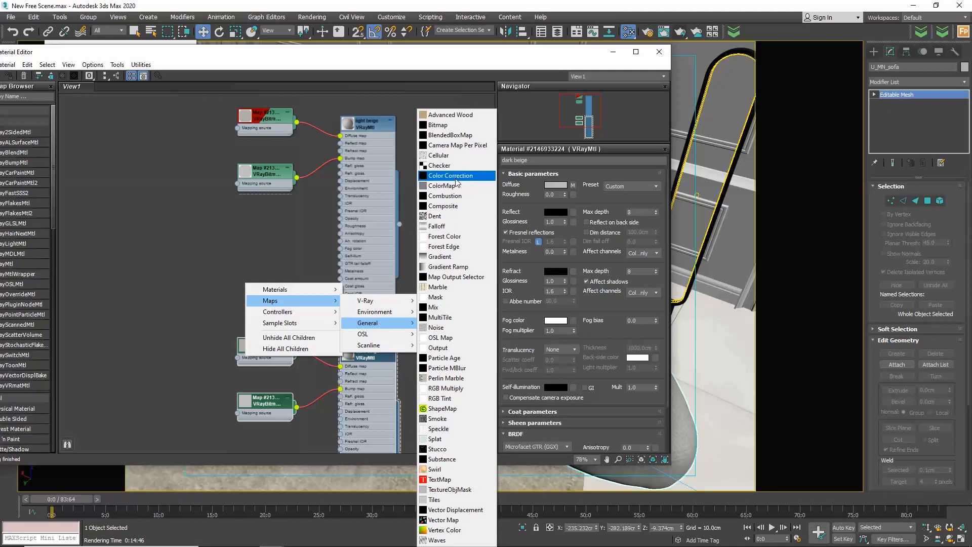
click(450, 176)
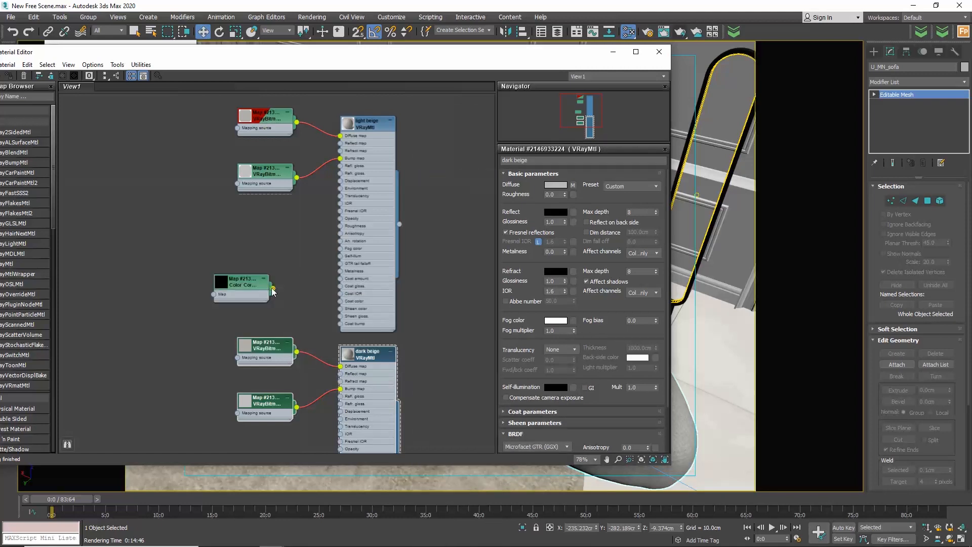
drag(273, 293, 296, 358)
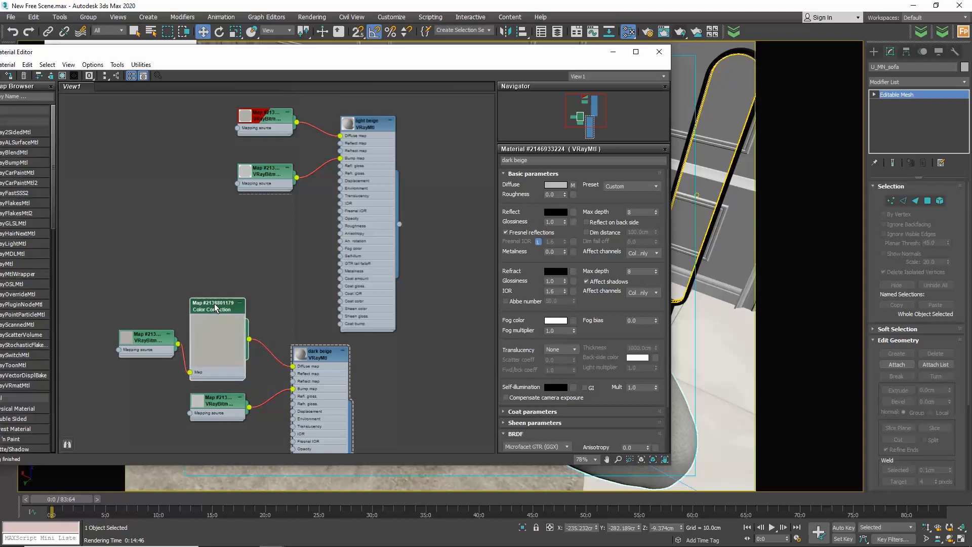
click(146, 303)
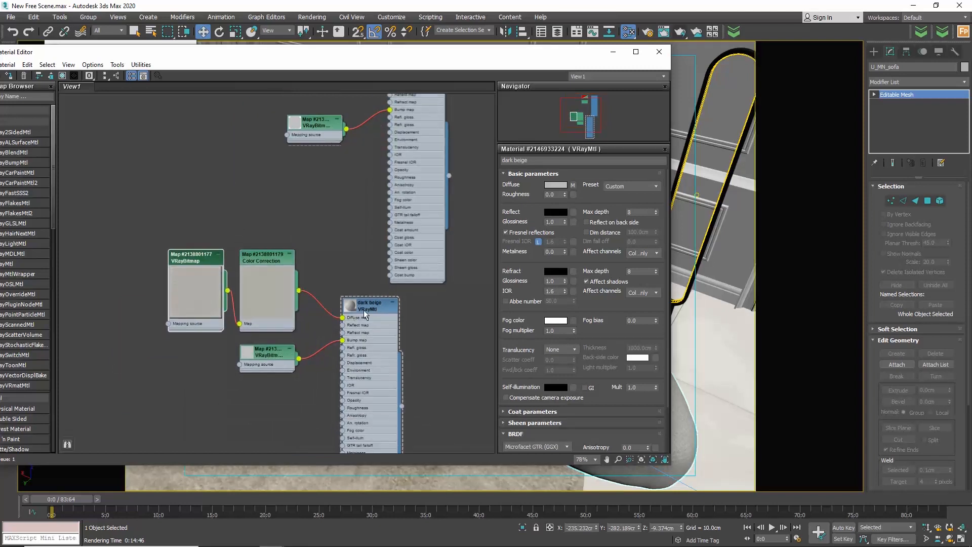
drag(369, 304, 415, 304)
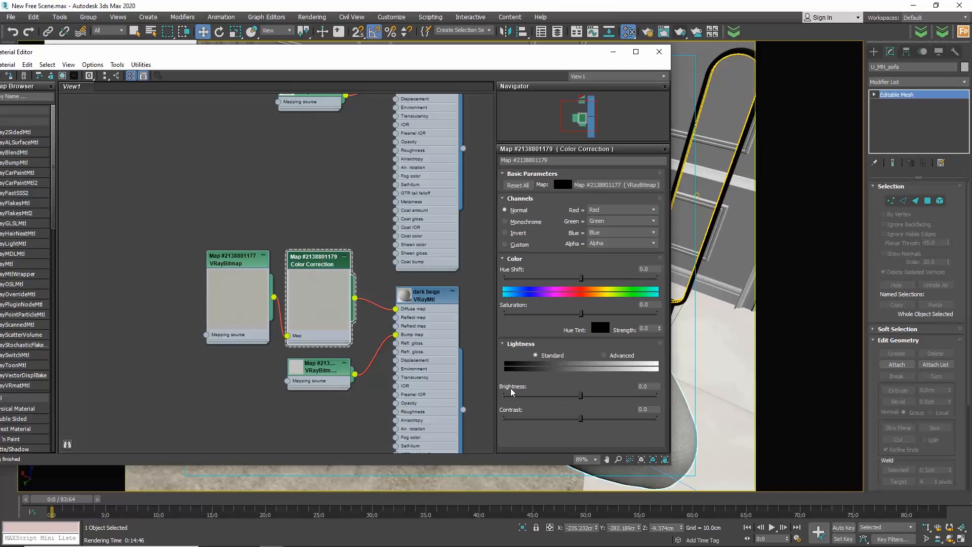
Lower the Color Correction brightness to -30 to darken the dark beige texture
click(649, 386)
text(-30)
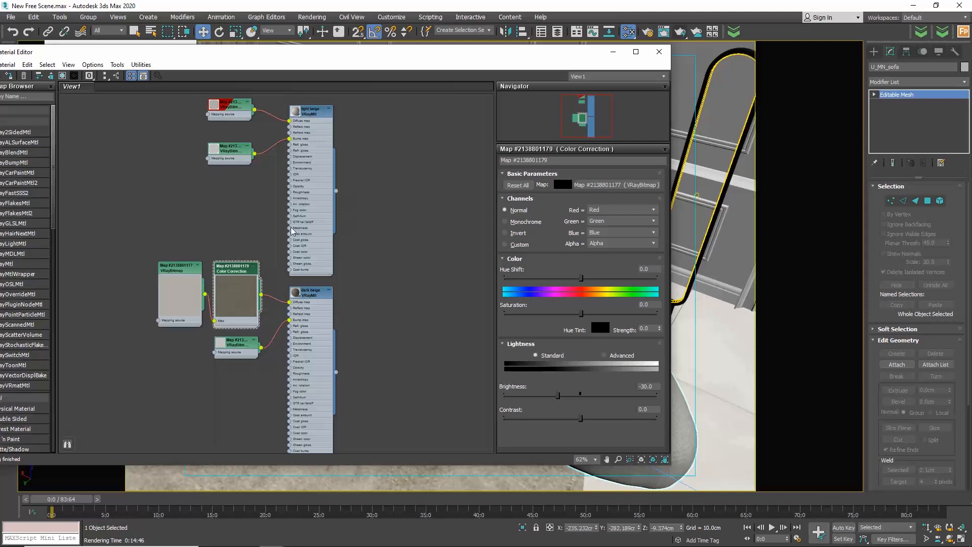
right_click(378, 256)
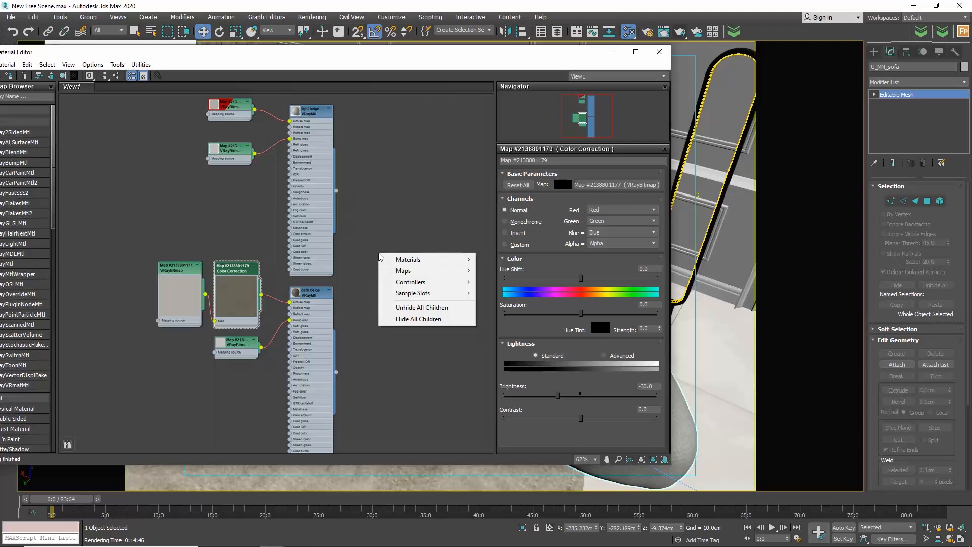
mouse_move(407, 259)
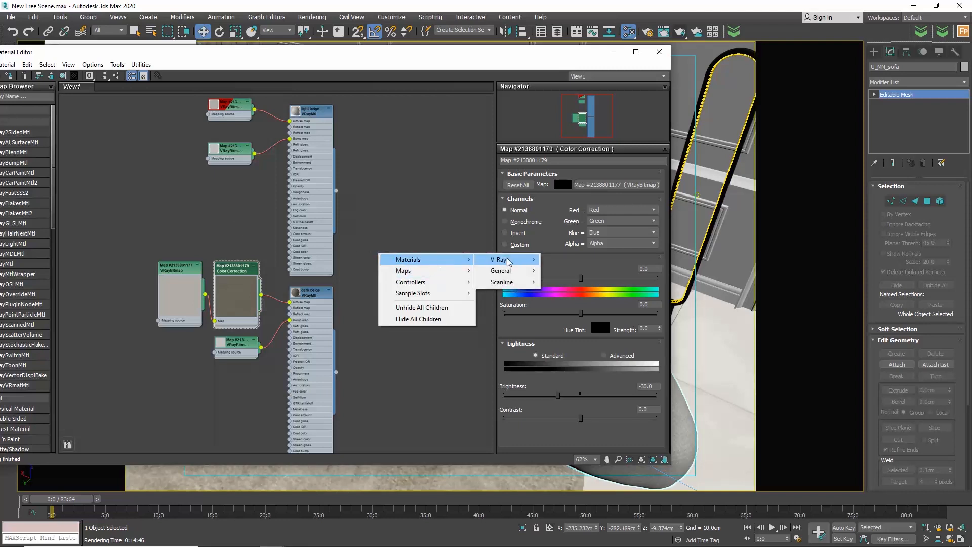
Add a VRayBlendMtl node and name it 'velvet'
click(506, 259)
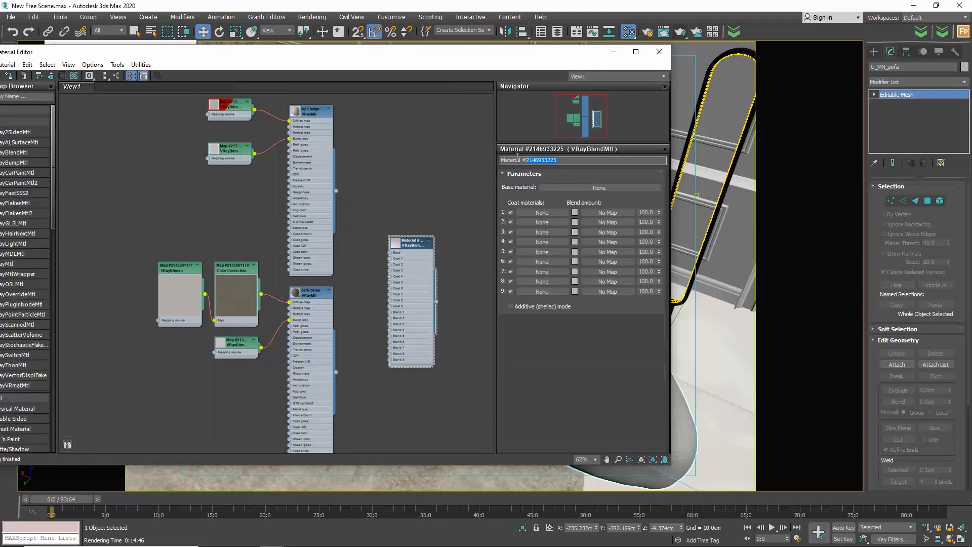
text(velvet)
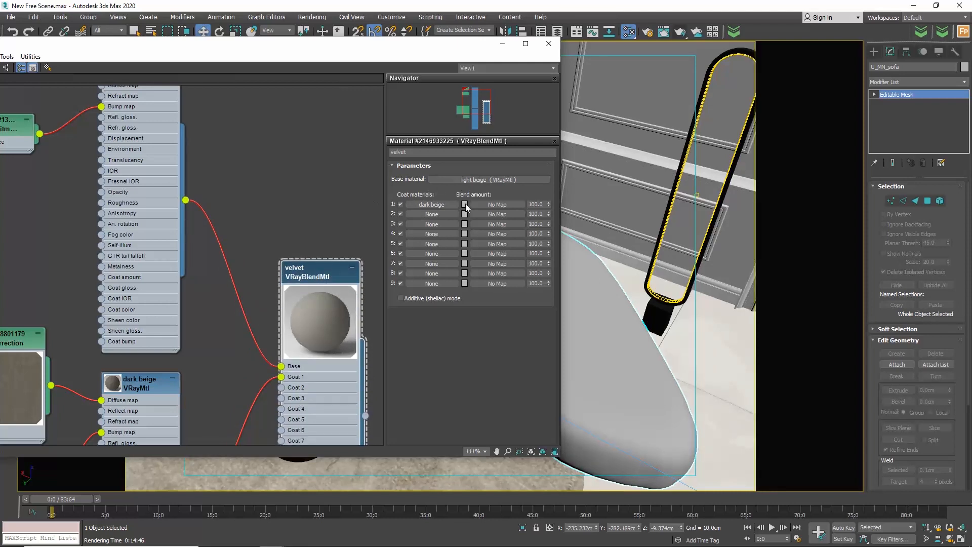
Open the colour chooser for velvet's Coat 1 blend amount swatch
click(465, 204)
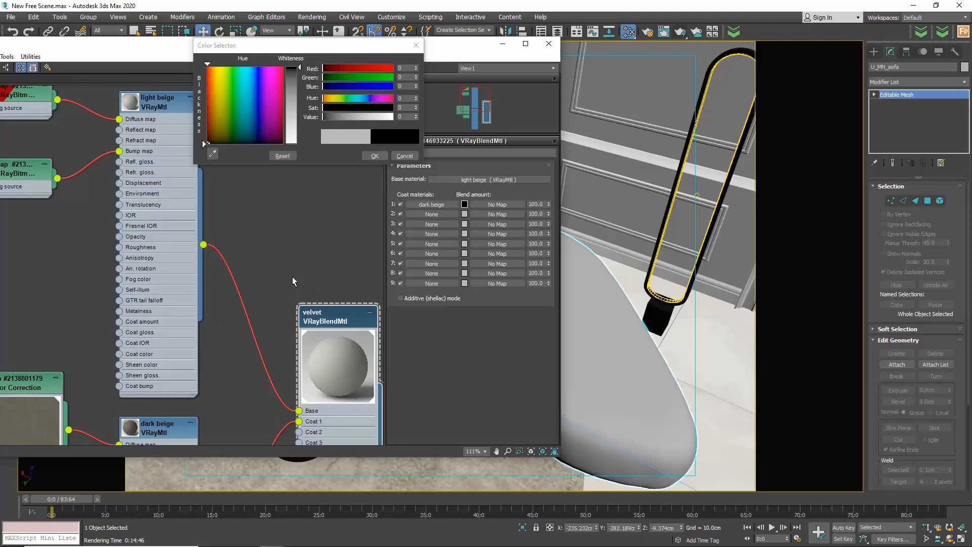
mouse_move(287, 93)
text(128)
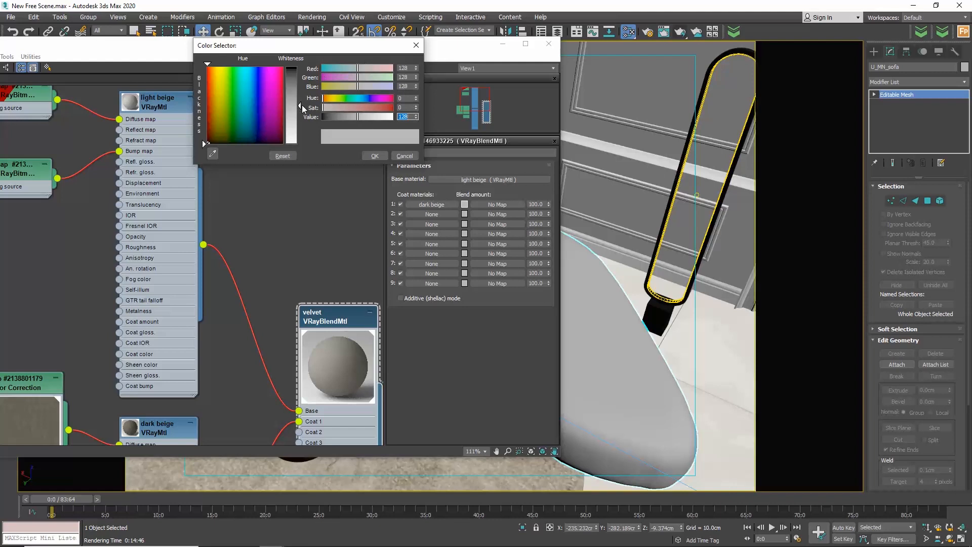
Set velvet's Coat 1 blend amount colour to mid grey, value 128, and confirm
drag(303, 107, 303, 117)
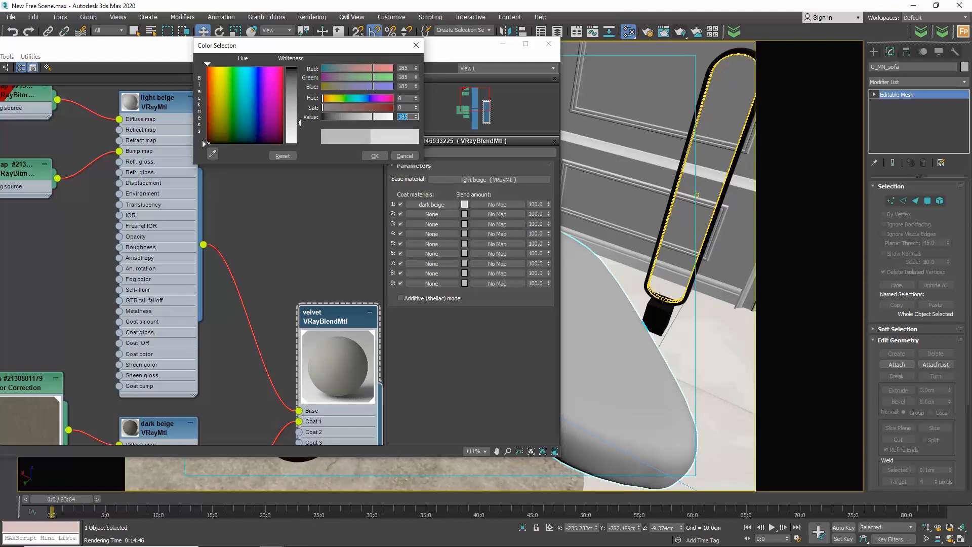
drag(396, 117, 381, 117)
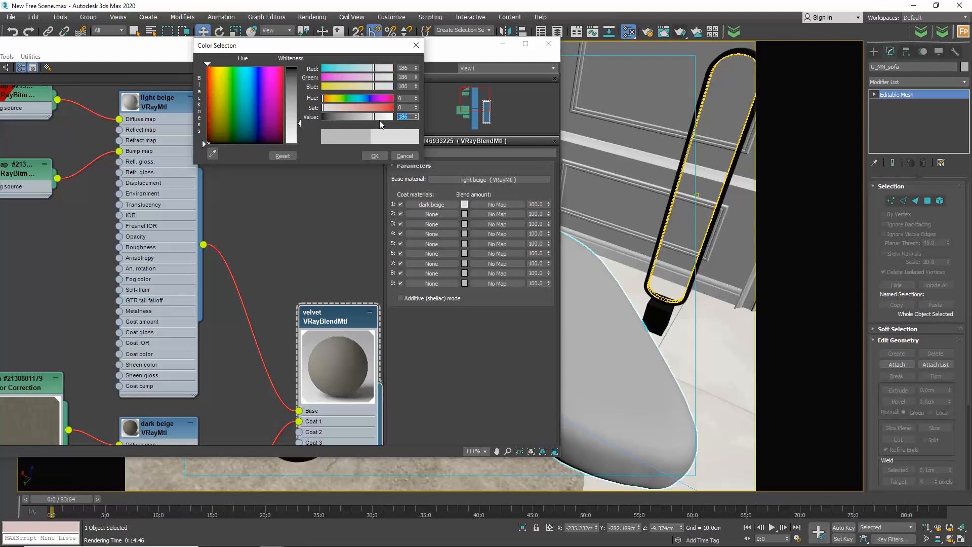
drag(403, 117, 359, 116)
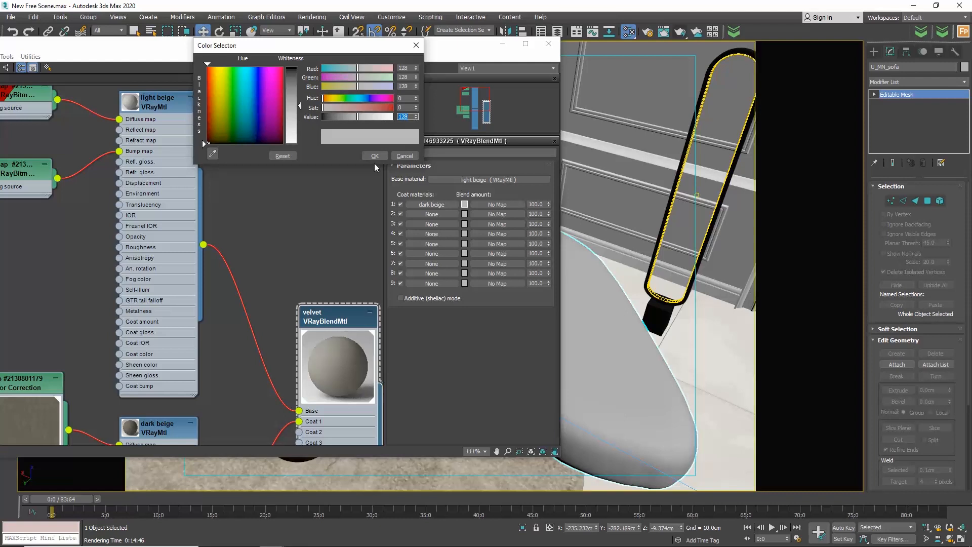
click(373, 155)
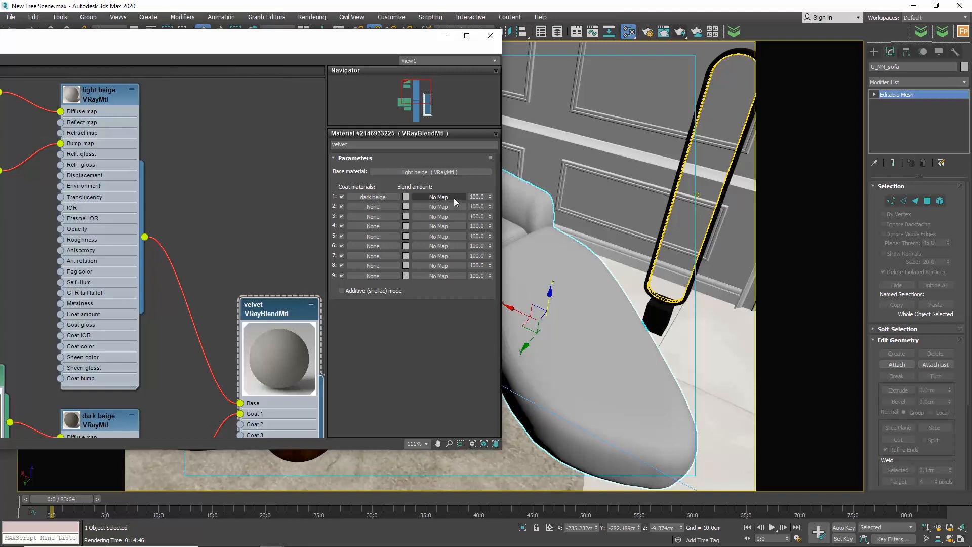
click(437, 196)
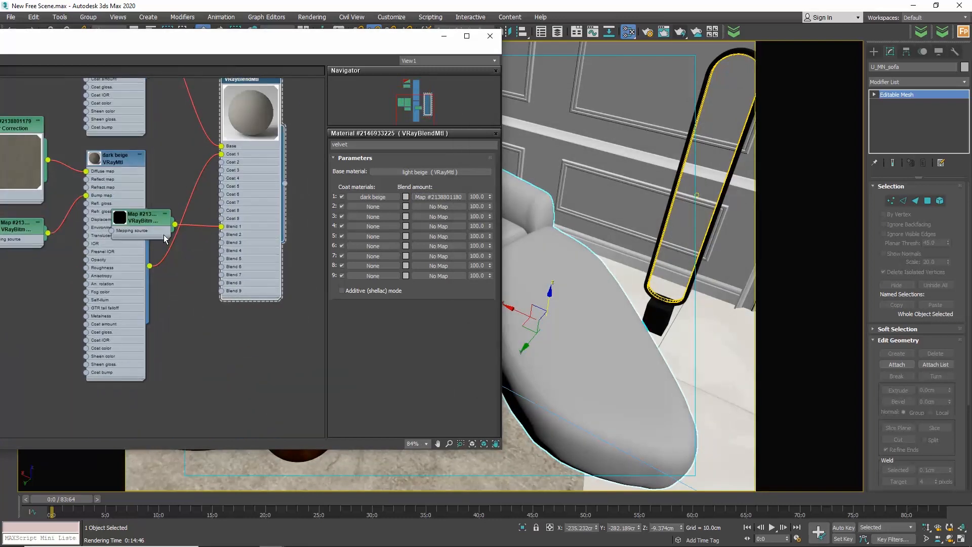
Reposition the blend-amount VRayBitmap node and pick the velvet mask image
drag(142, 217, 226, 337)
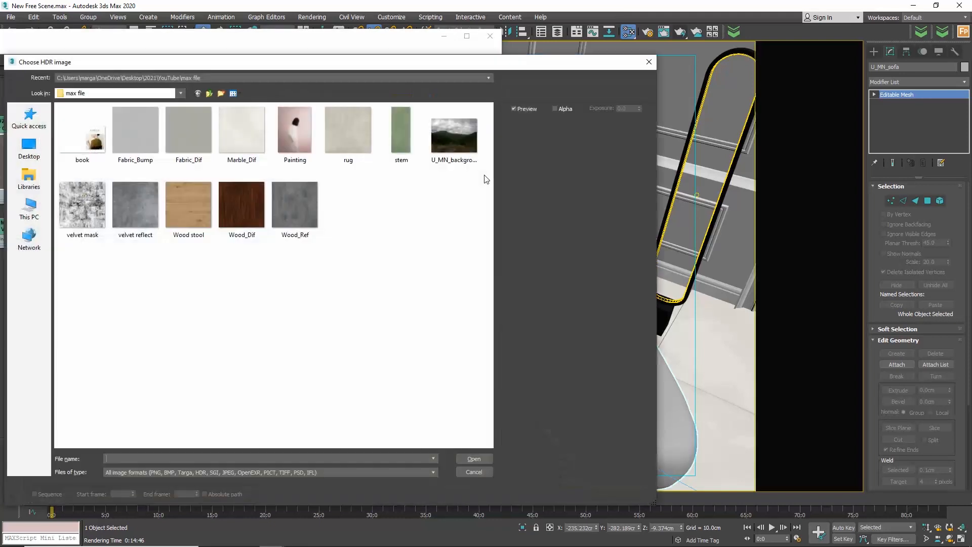
click(82, 202)
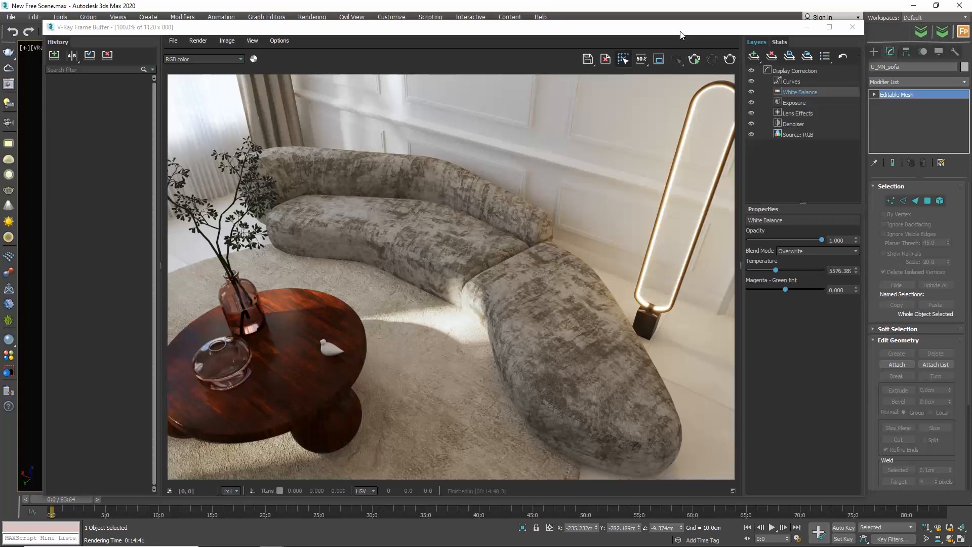
Close the rendered frame window and start a production render of the velvet mask pattern
click(851, 27)
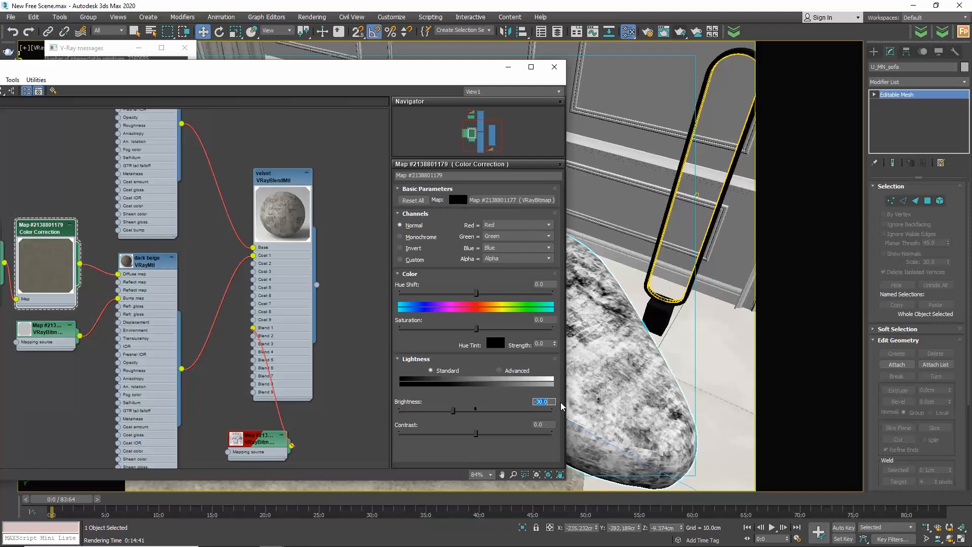
drag(454, 411, 475, 411)
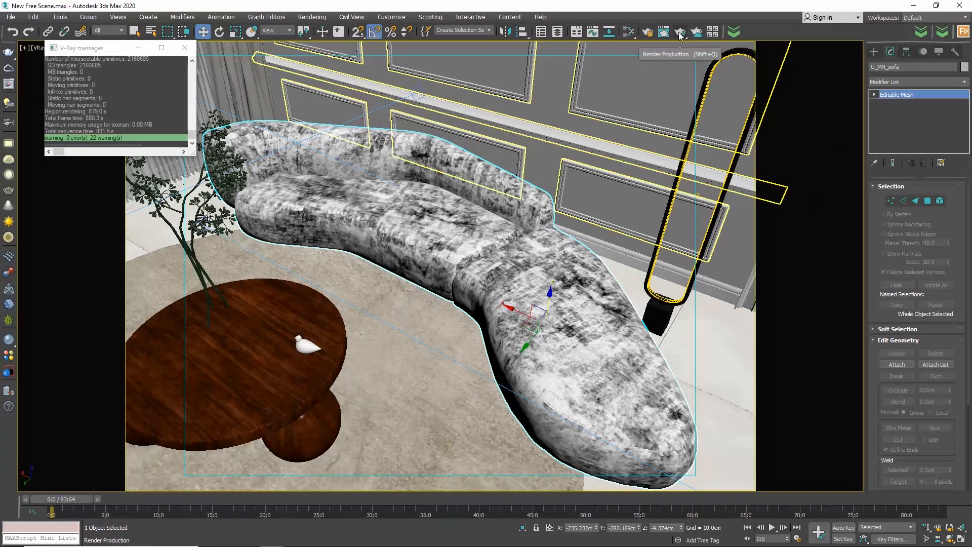
click(679, 31)
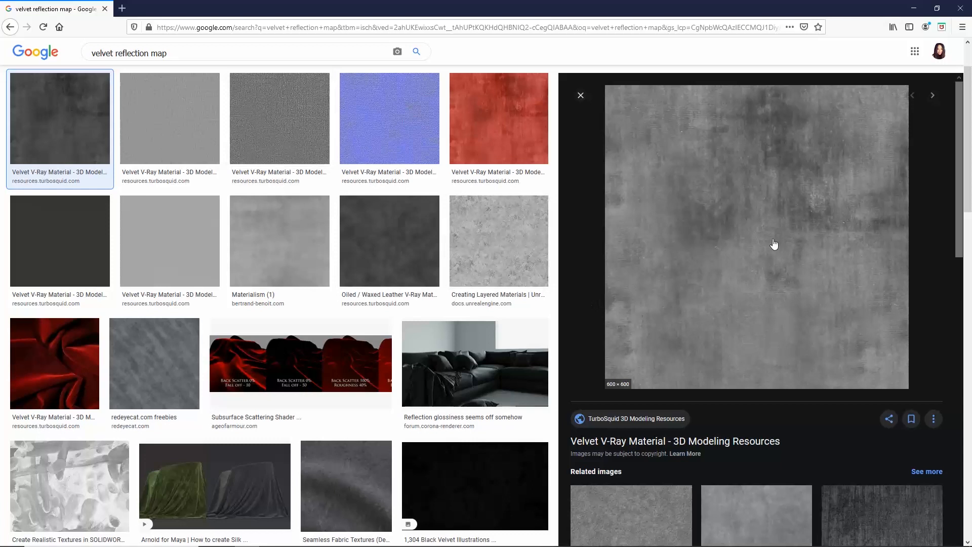
Save the grey velvet reflection texture from Google Images
right_click(773, 242)
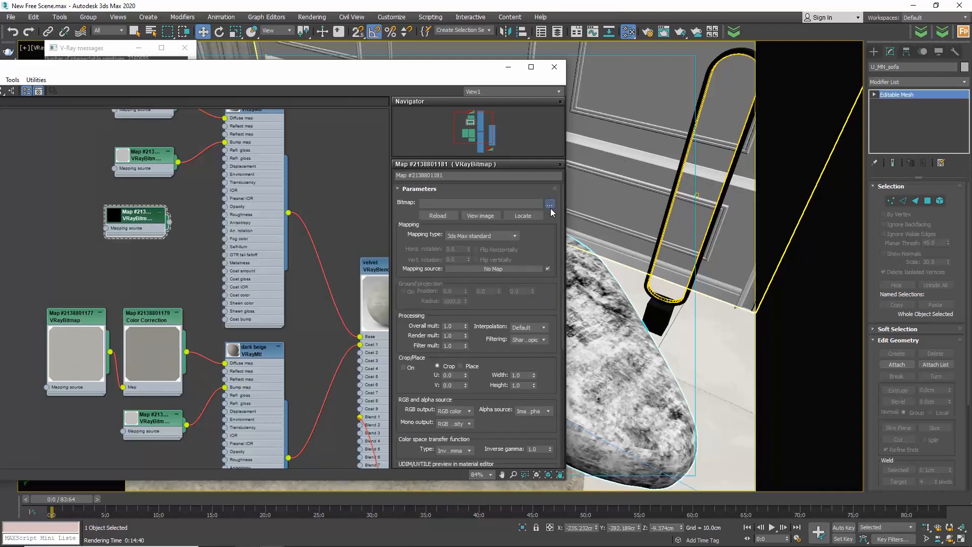
Load the reflection image into the VRayBitmap and set light beige Reflect Glossiness to 0.85
click(549, 203)
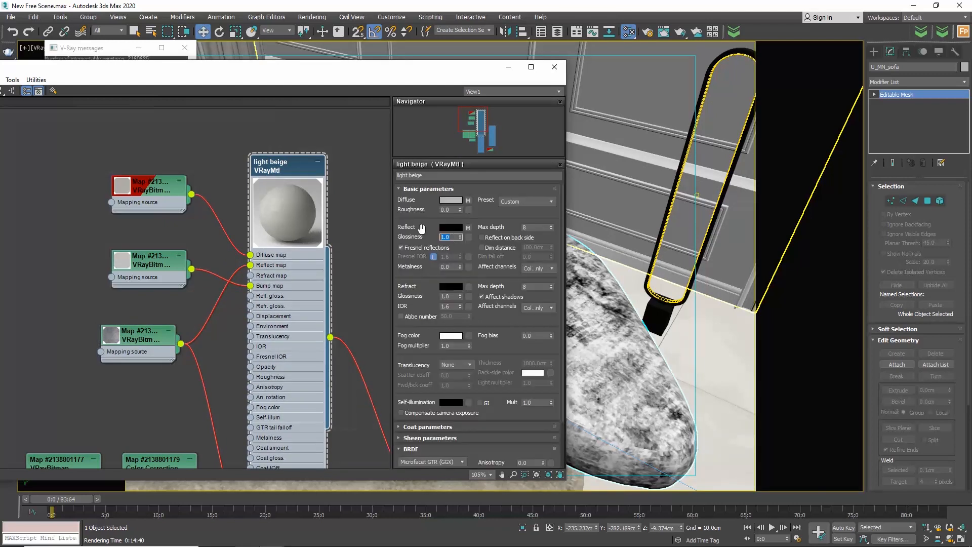
text(0.85)
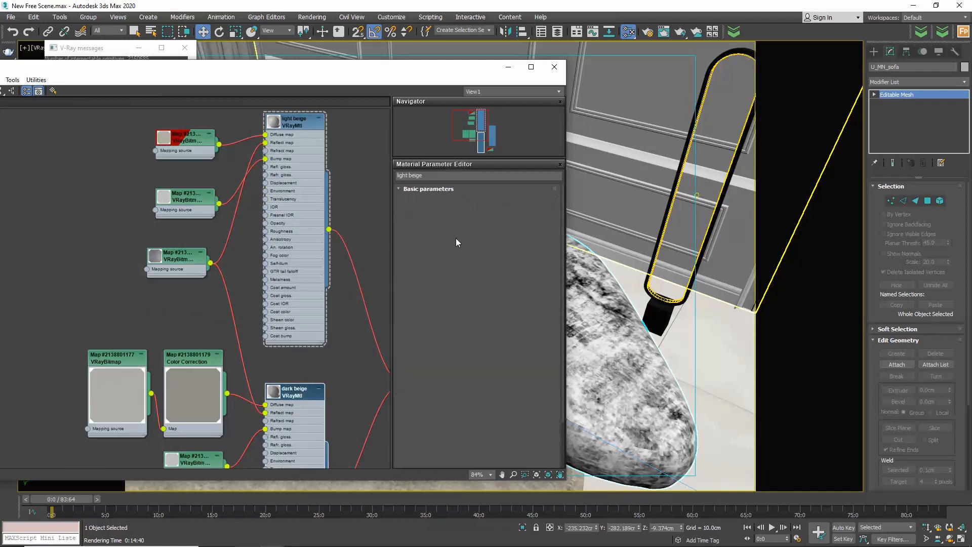
click(294, 391)
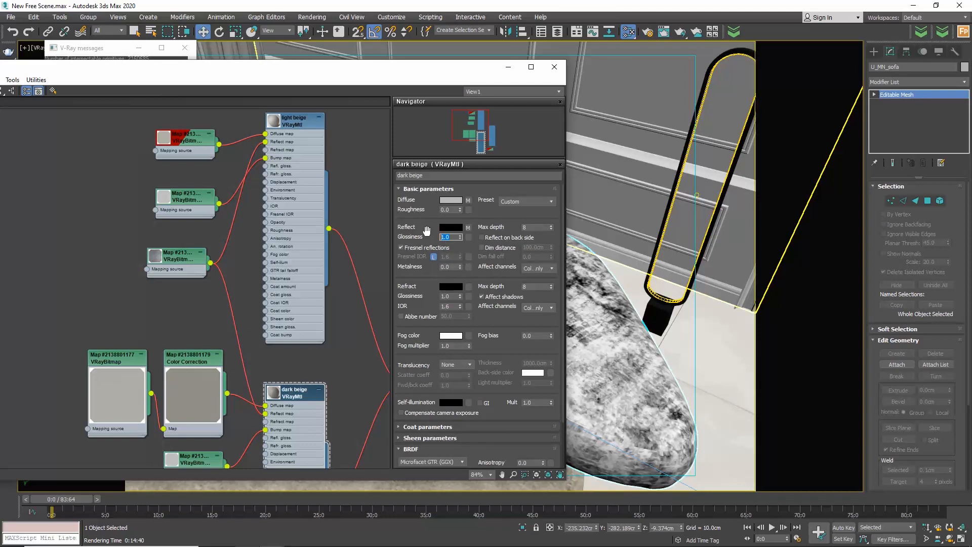